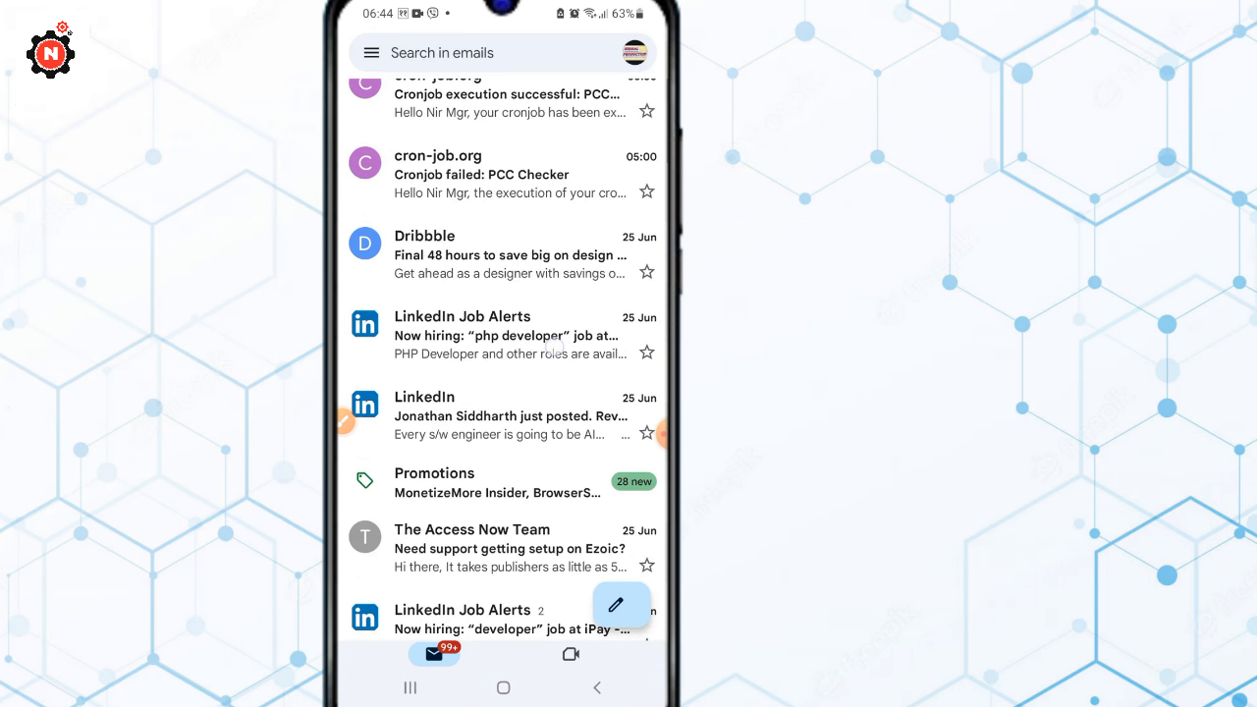
# Leave the inbox and load the Message Recovery Tool's Confirm account information step.
pyautogui.click(372, 53)
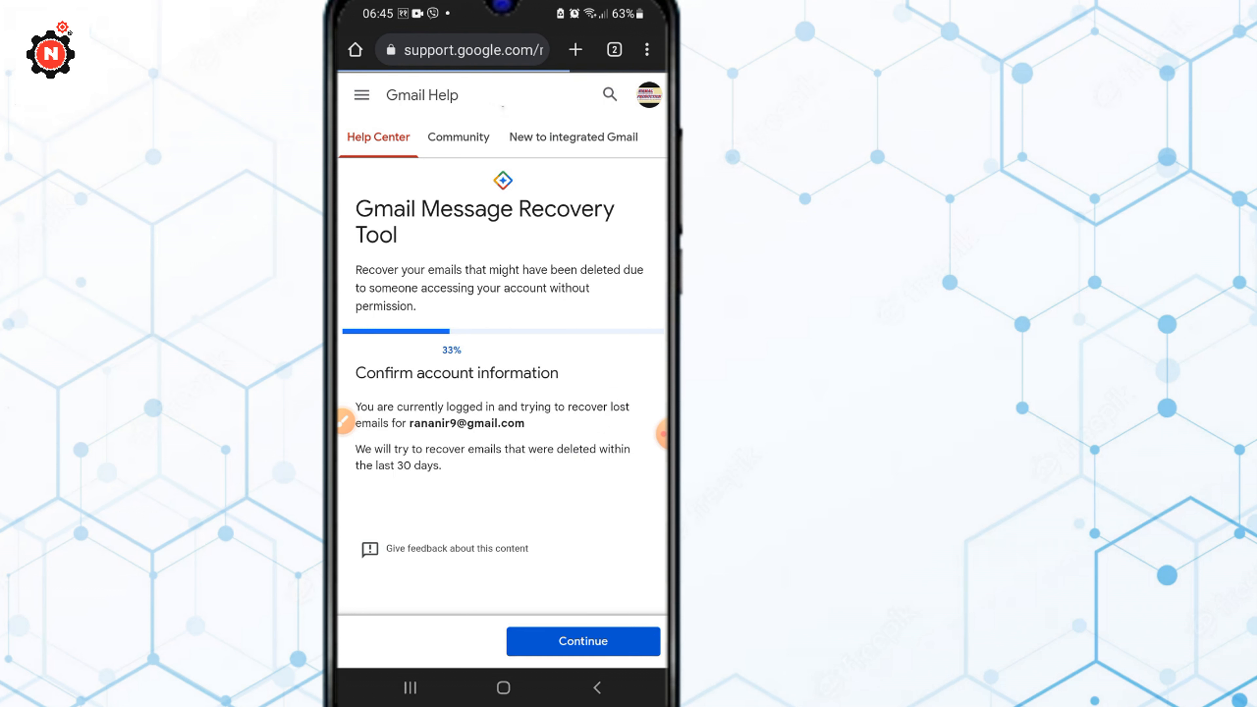
pyautogui.click(583, 641)
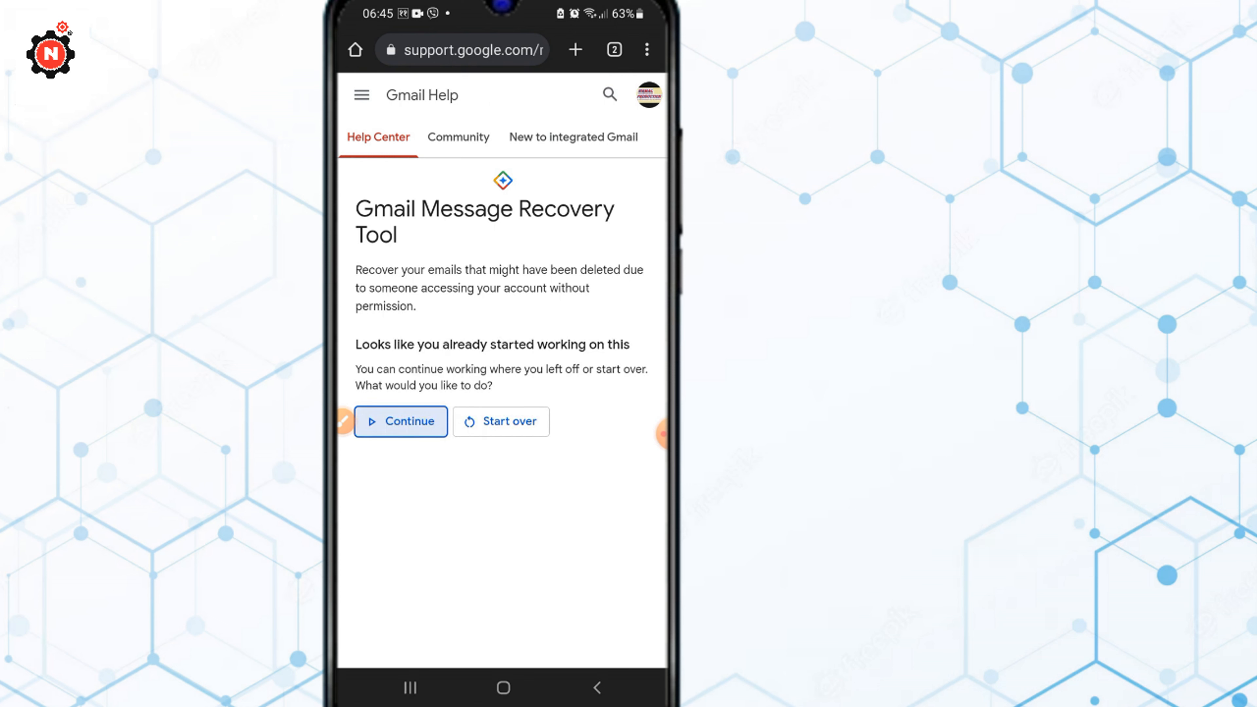
pyautogui.click(501, 421)
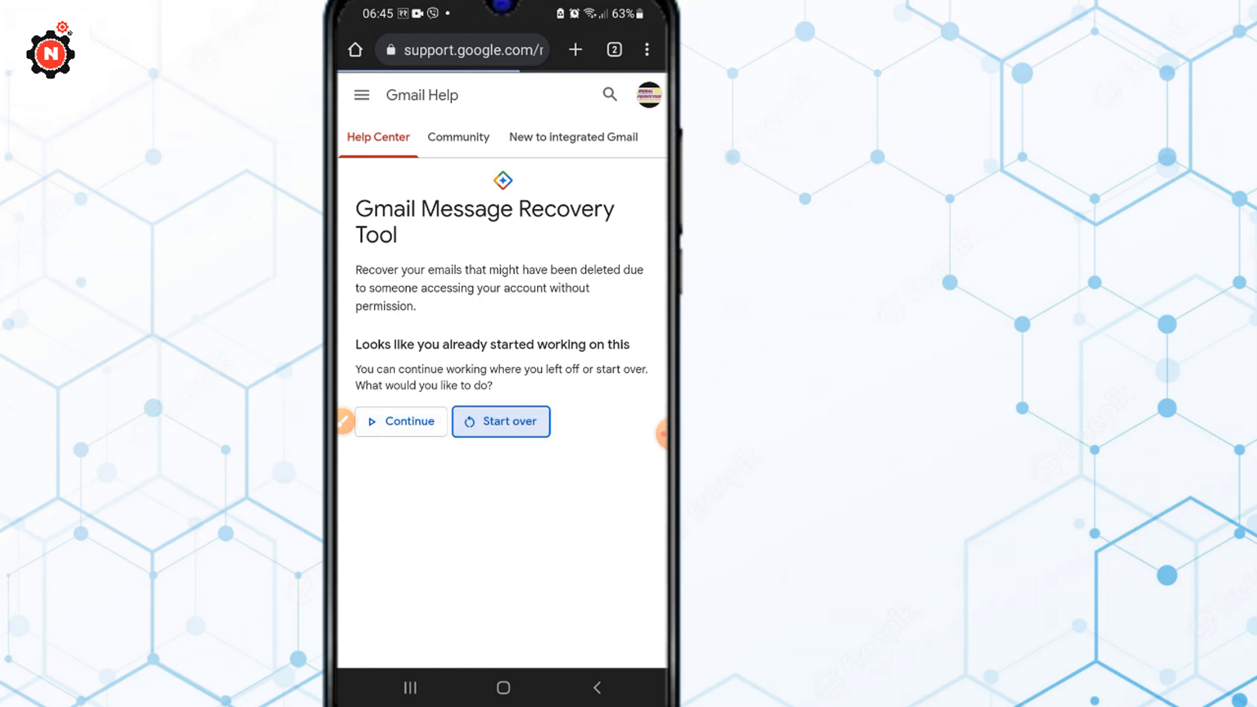
pyautogui.click(499, 421)
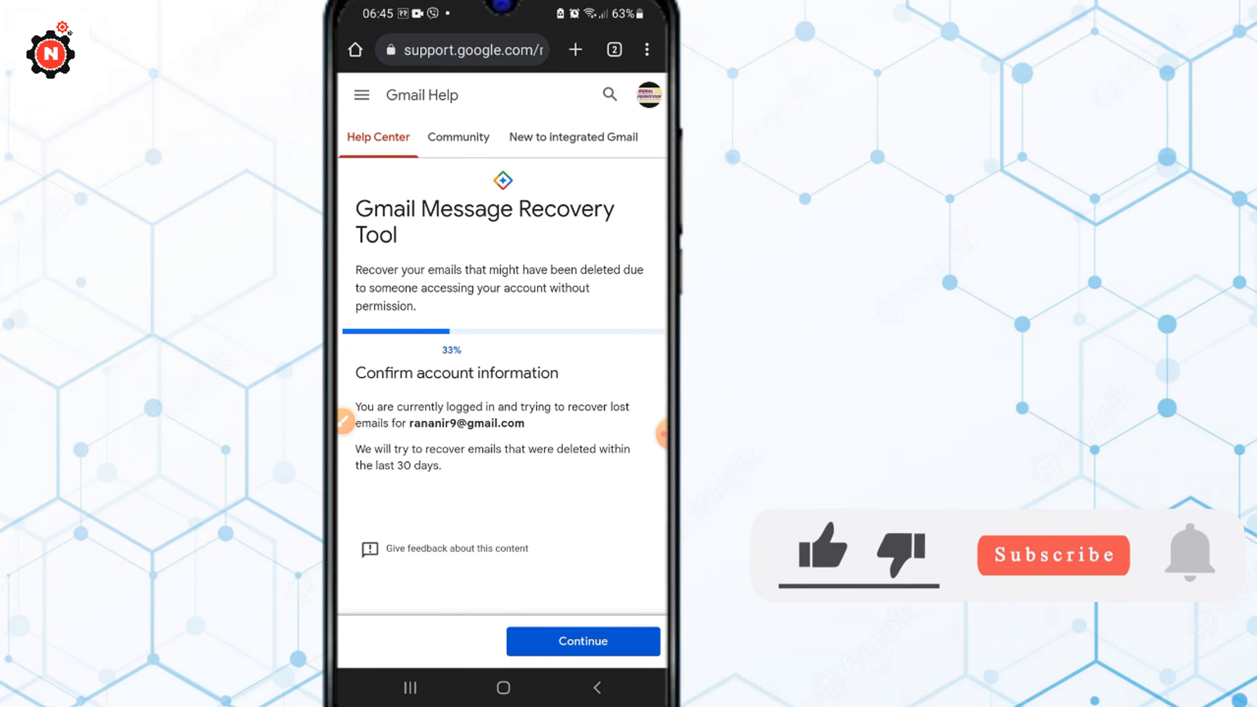
# Confirm the account with Continue and reach the 100% Recovery result reporting unrecoverable emails.
pyautogui.click(816, 553)
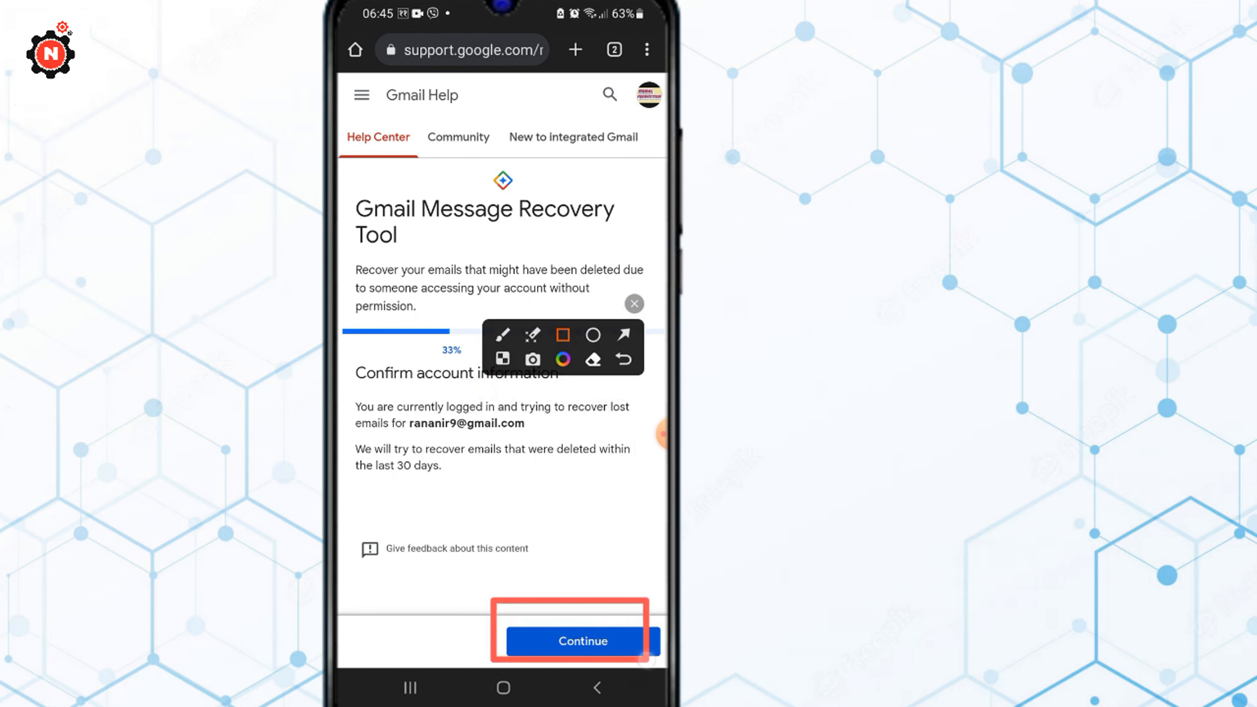
pyautogui.click(583, 640)
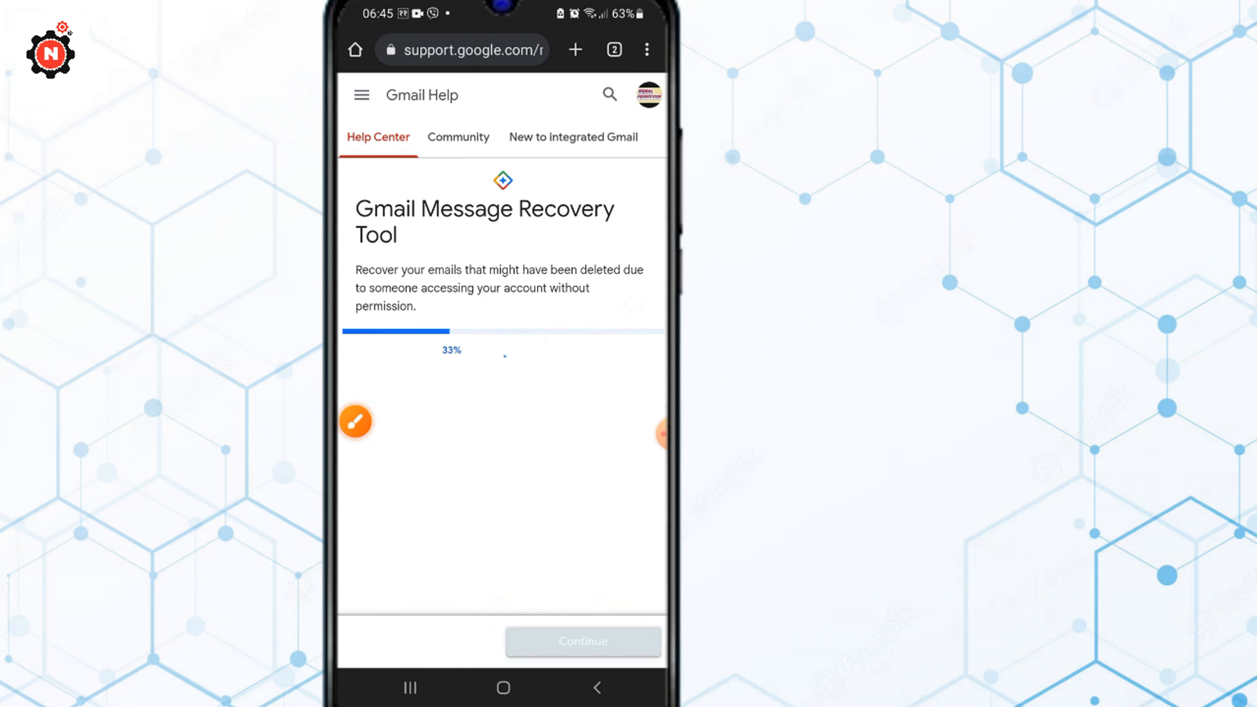
pyautogui.click(582, 641)
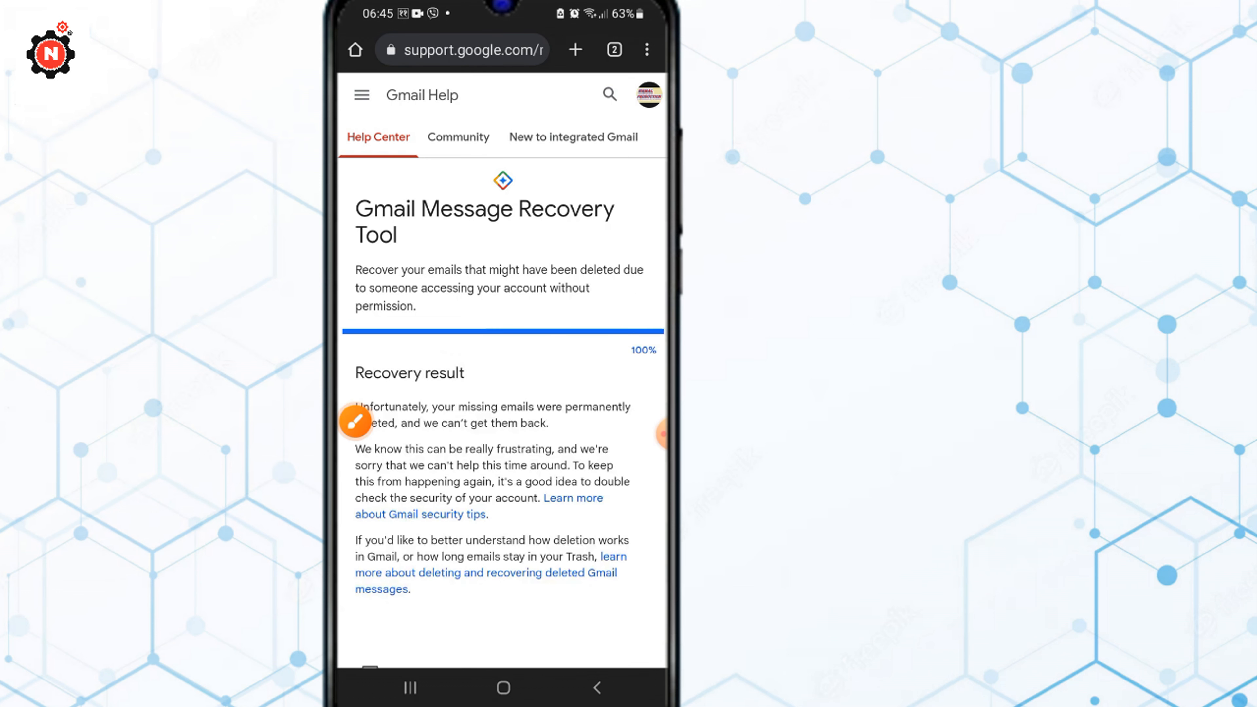
# Review the rest of the Recovery result page, then return to the Gmail inbox.
pyautogui.scroll(-3)
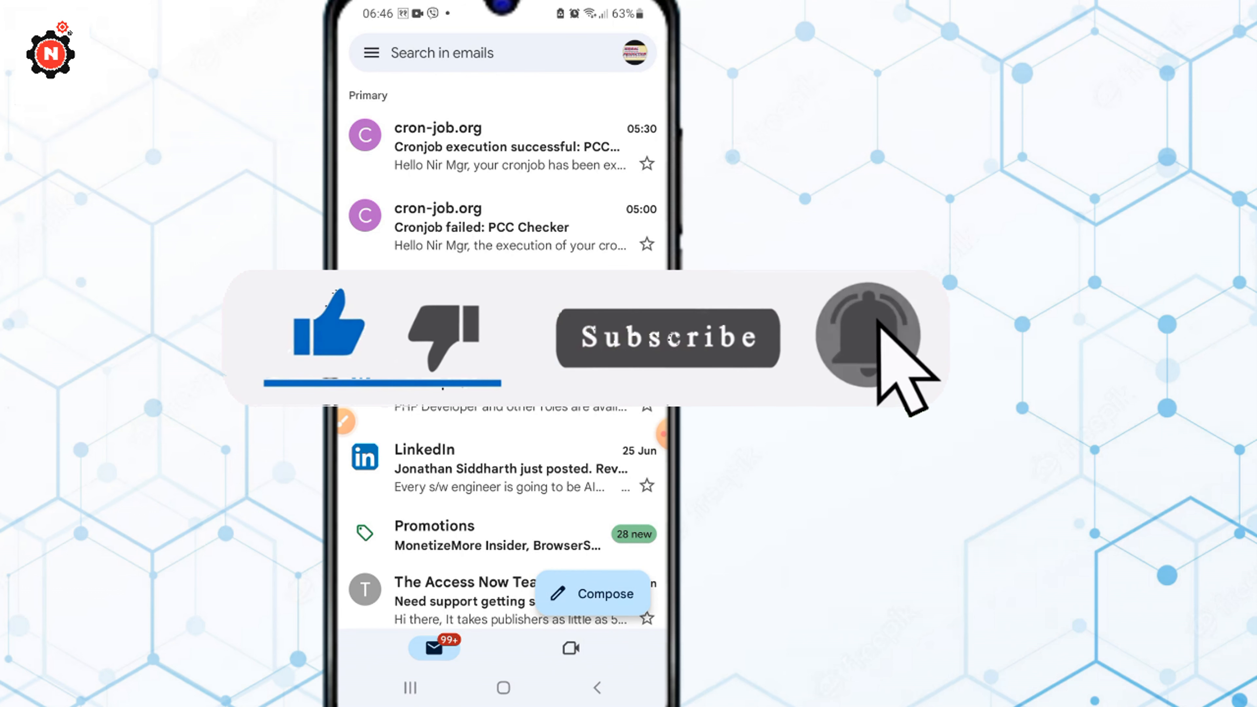
pyautogui.click(868, 335)
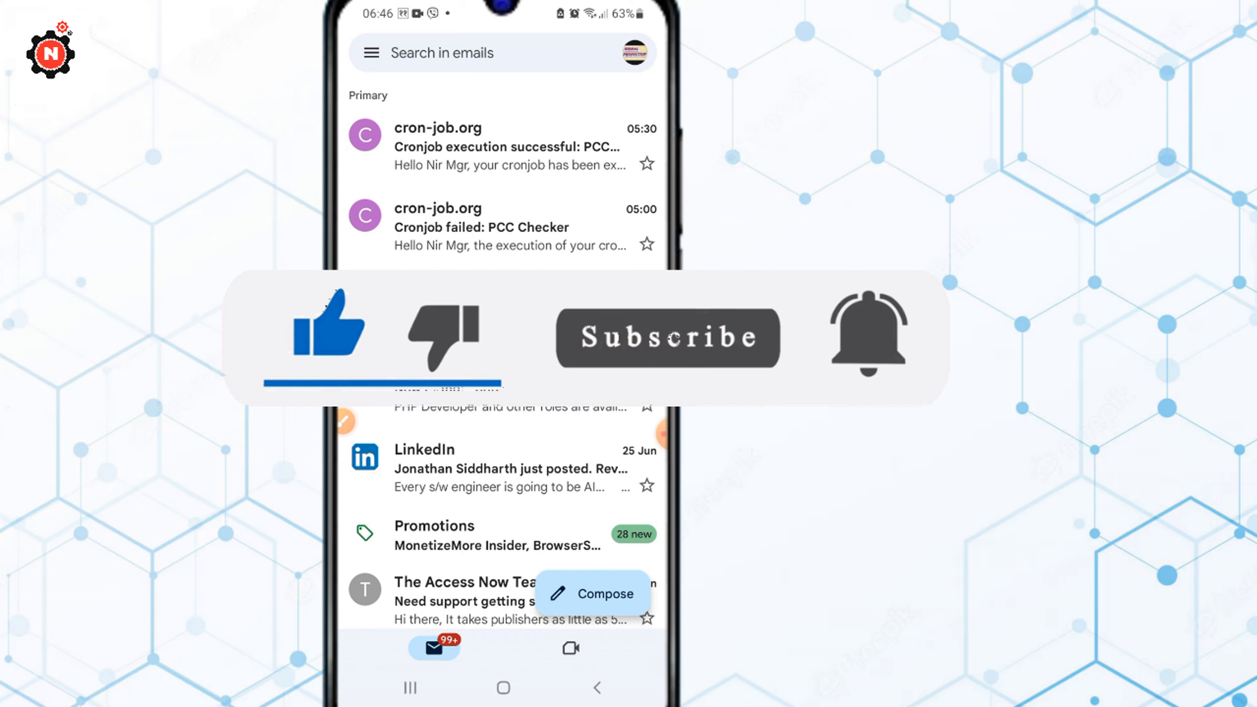